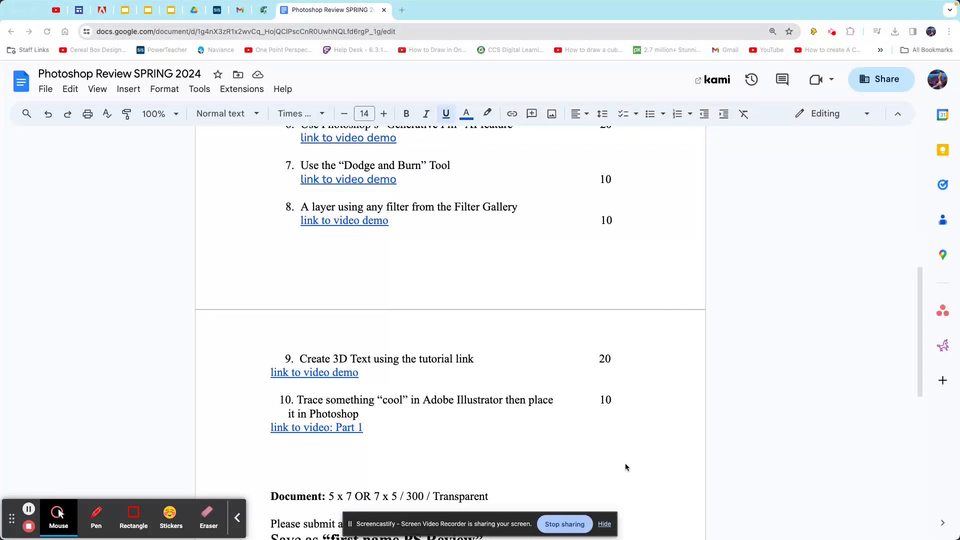
pyautogui.moveTo(414, 429)
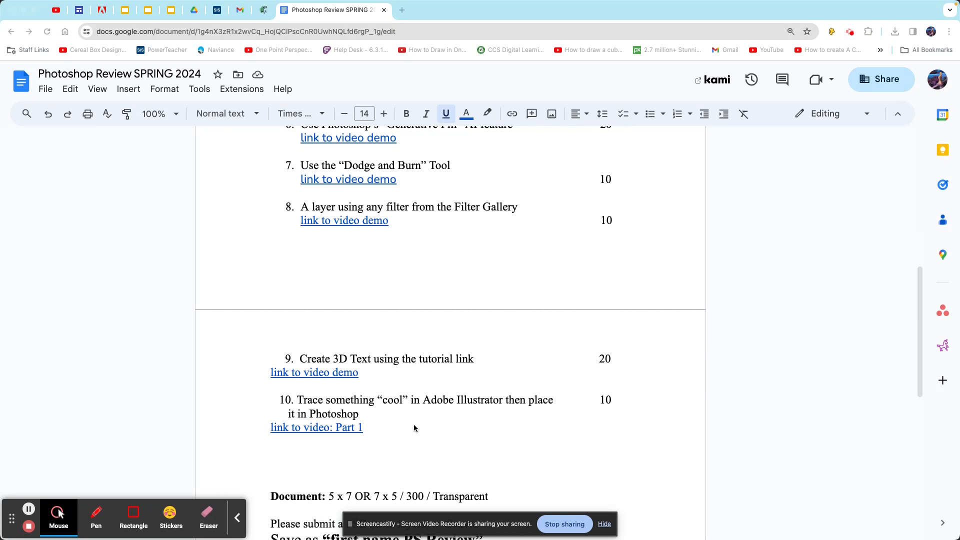
pyautogui.moveTo(517, 403)
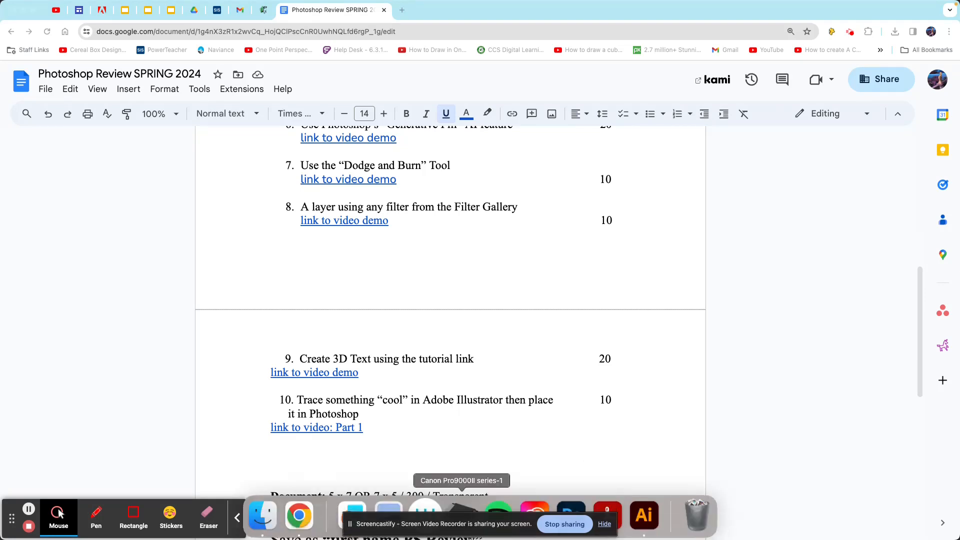
# Toggle the reference photo layer's visibility in Illustrator to compare it against the traced dove.
pyautogui.click(643, 515)
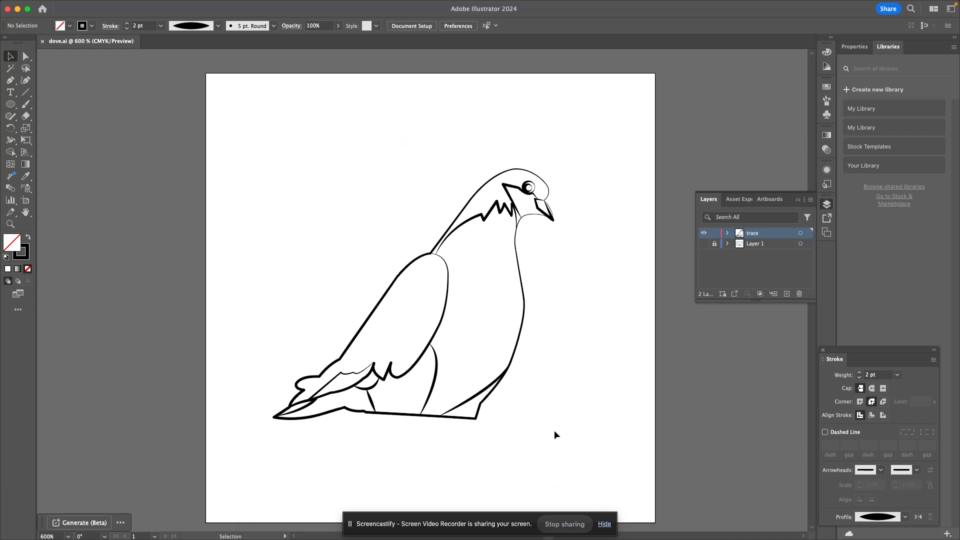
pyautogui.click(703, 243)
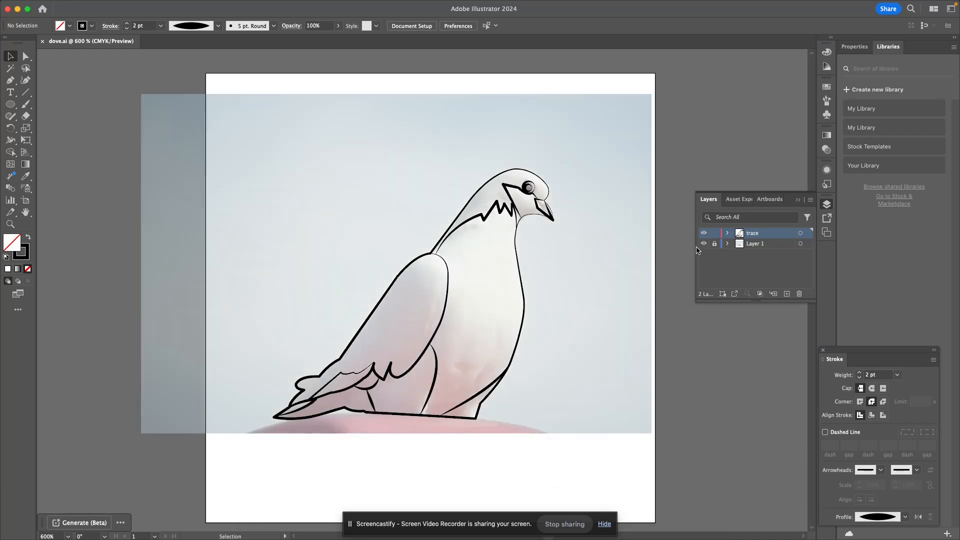
pyautogui.click(703, 243)
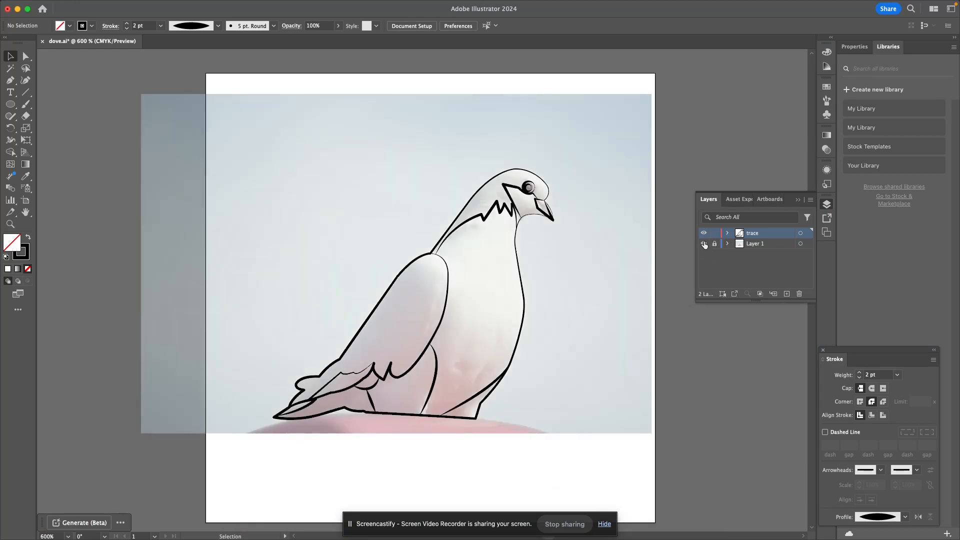
pyautogui.click(704, 244)
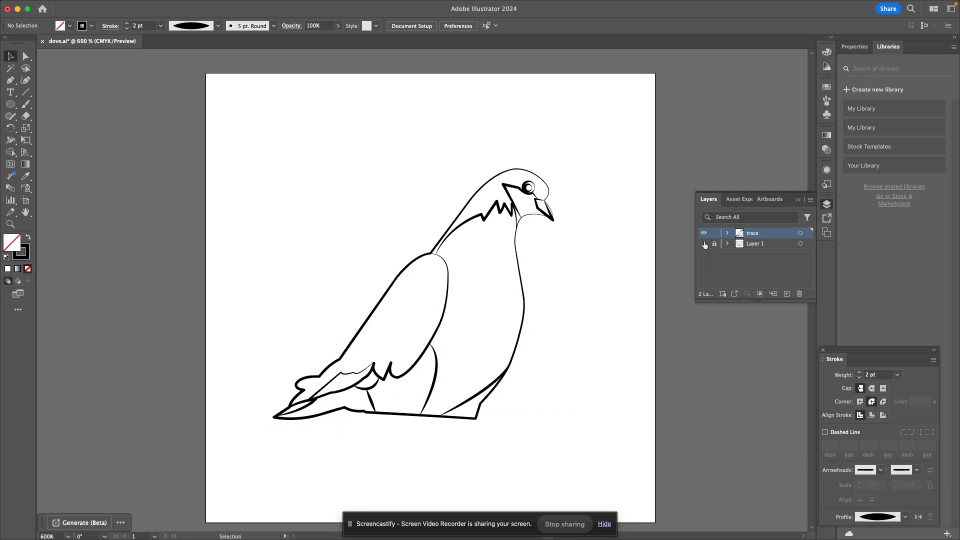
pyautogui.click(714, 243)
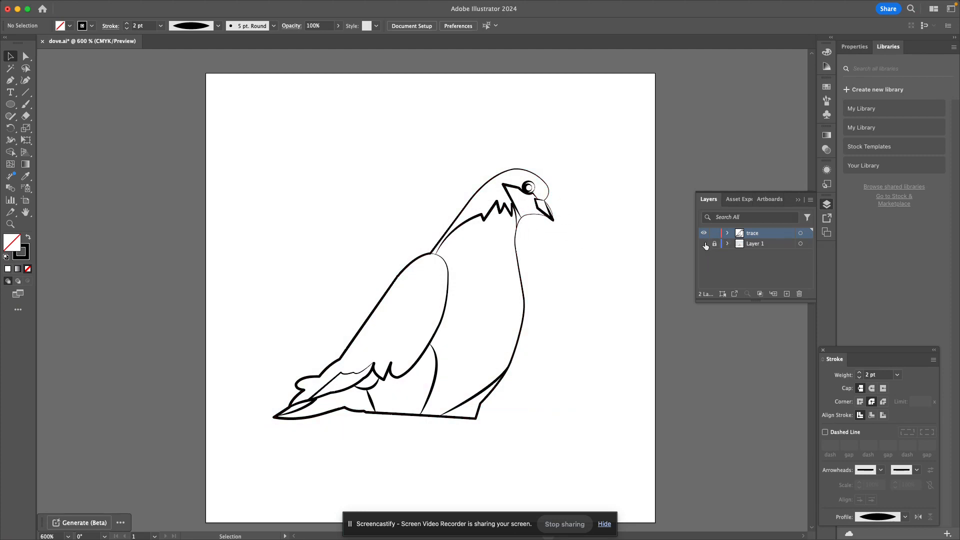
pyautogui.click(704, 244)
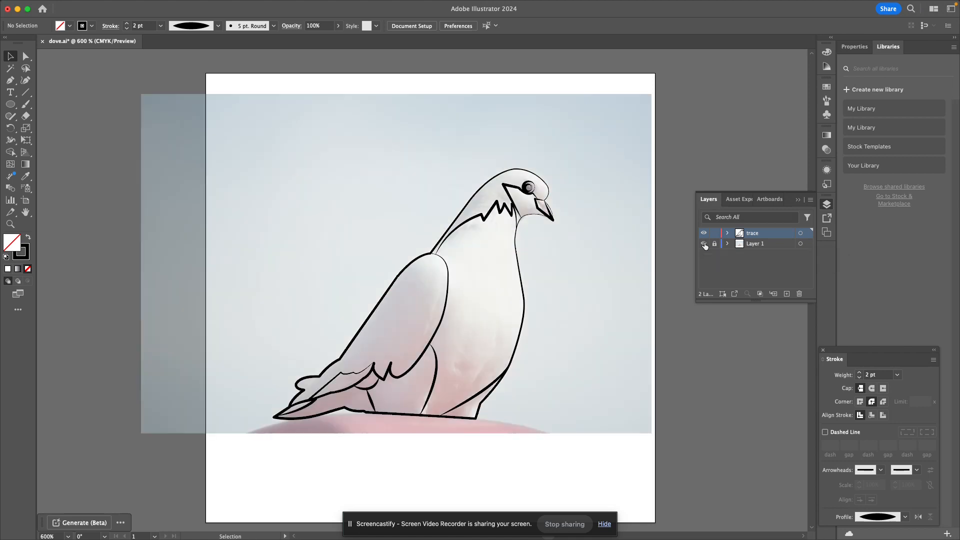
pyautogui.click(704, 244)
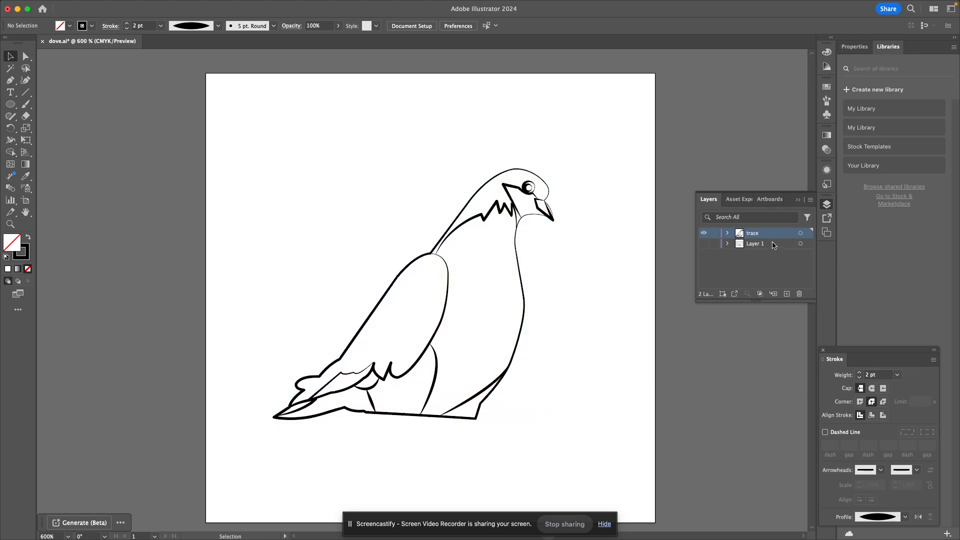
# Delete the reference photo layer, leaving only the traced dove outline in dove.ai.
pyautogui.click(755, 243)
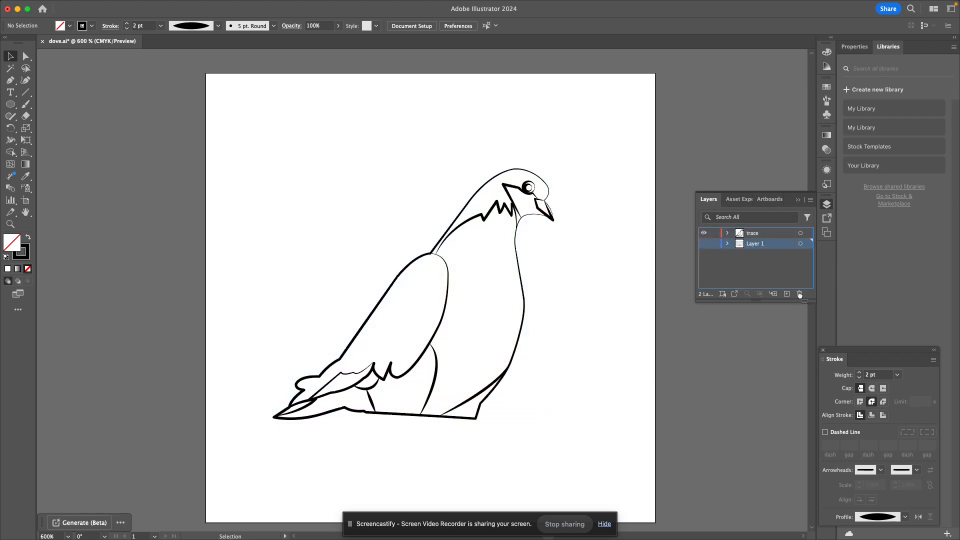
pyautogui.click(798, 294)
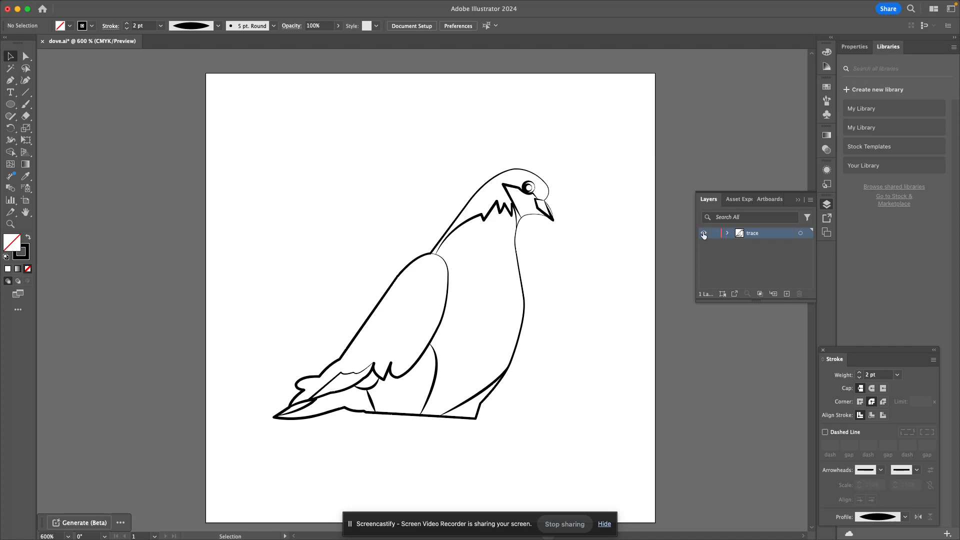
pyautogui.click(703, 233)
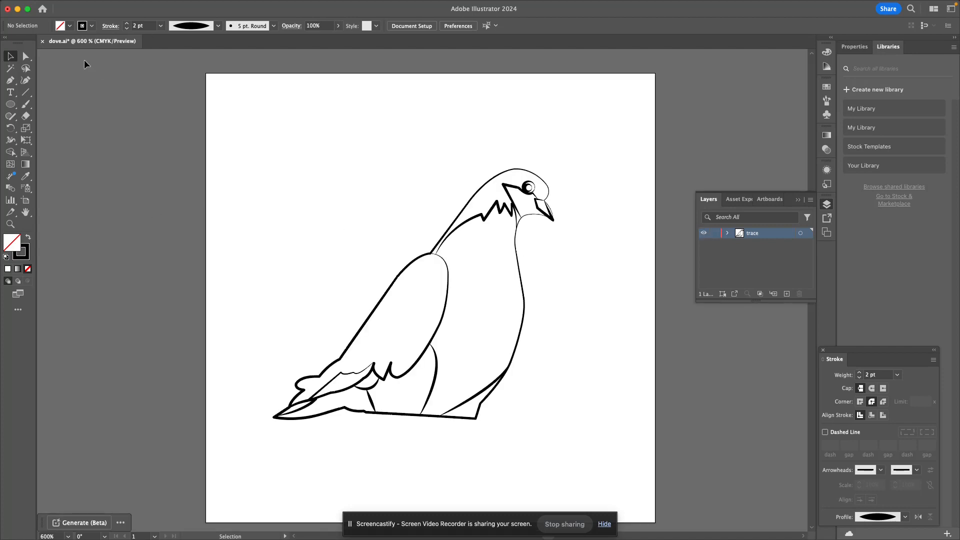
# Save the tracing as dove.ai in Adobe Illustrator (ai) format to Downloads, replacing the existing file.
pyautogui.click(73, 6)
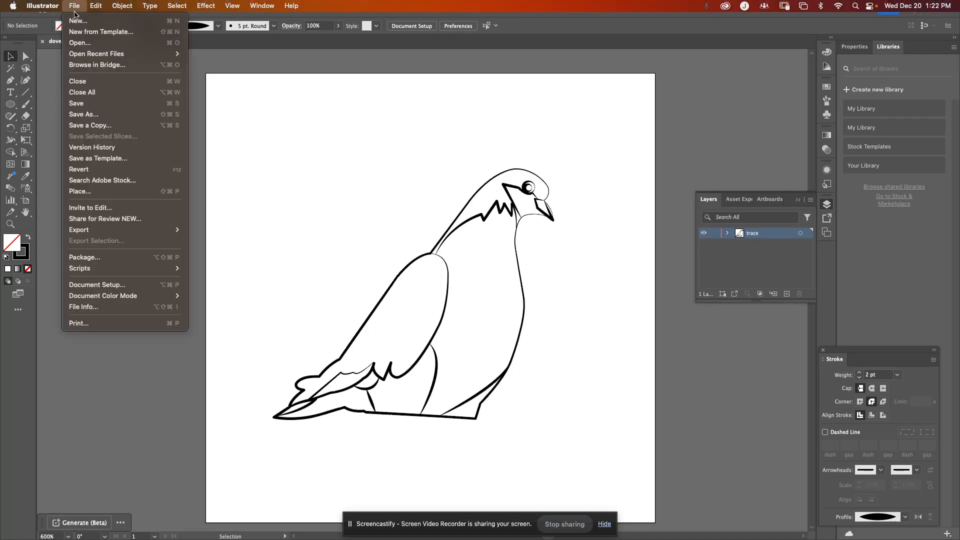
pyautogui.click(76, 103)
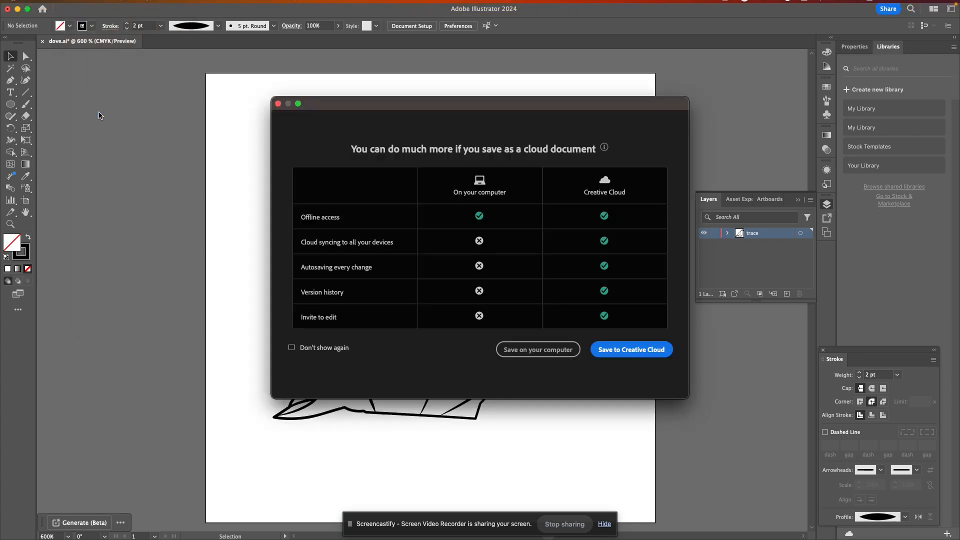
pyautogui.click(537, 349)
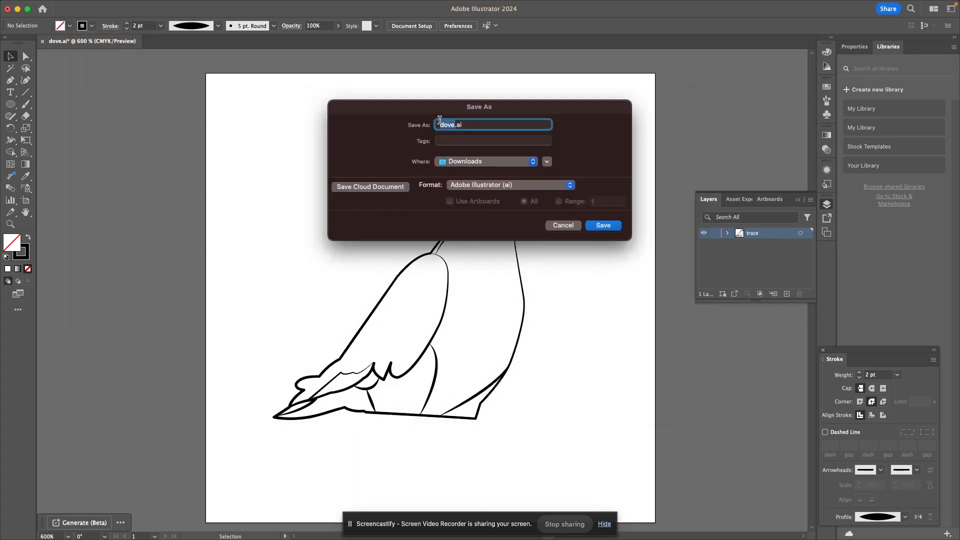
pyautogui.moveTo(481, 133)
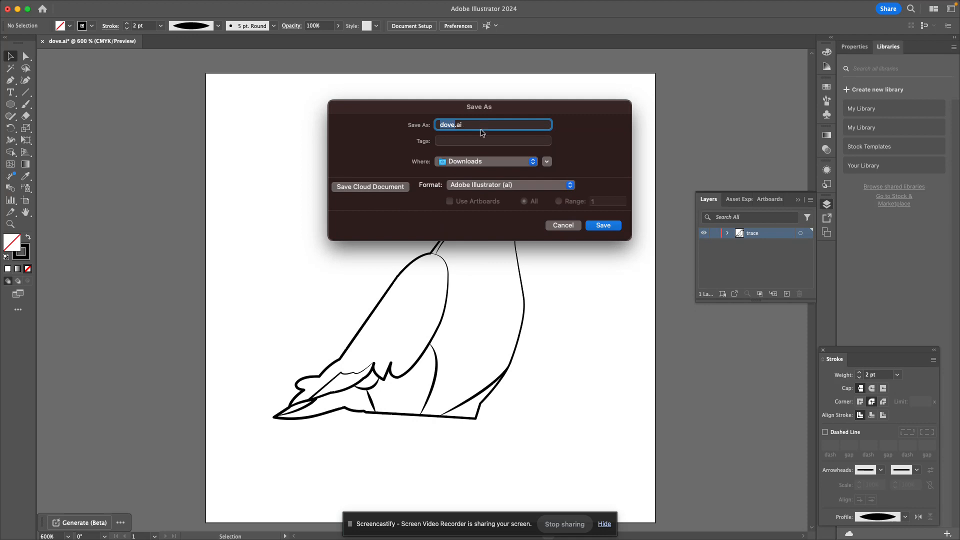
pyautogui.moveTo(473, 126)
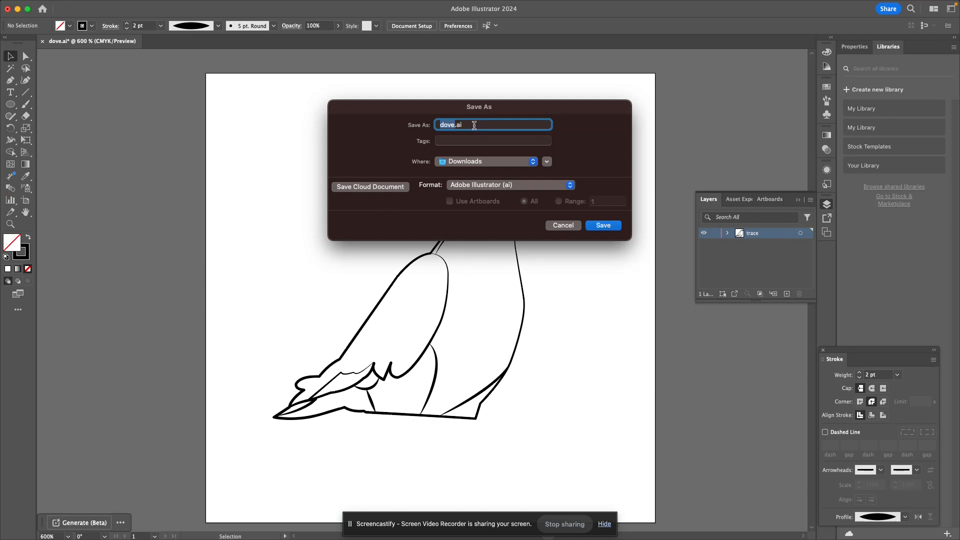
pyautogui.moveTo(569, 185)
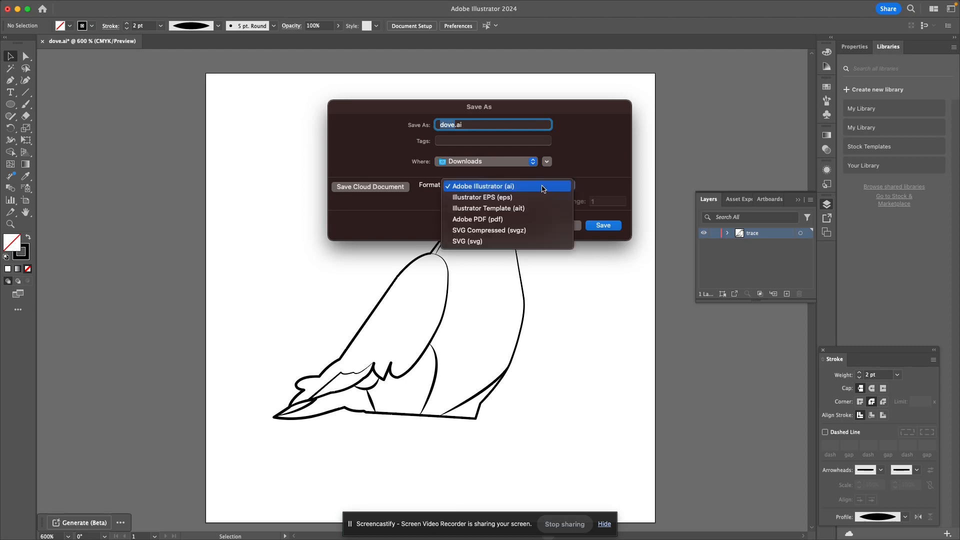
pyautogui.click(483, 186)
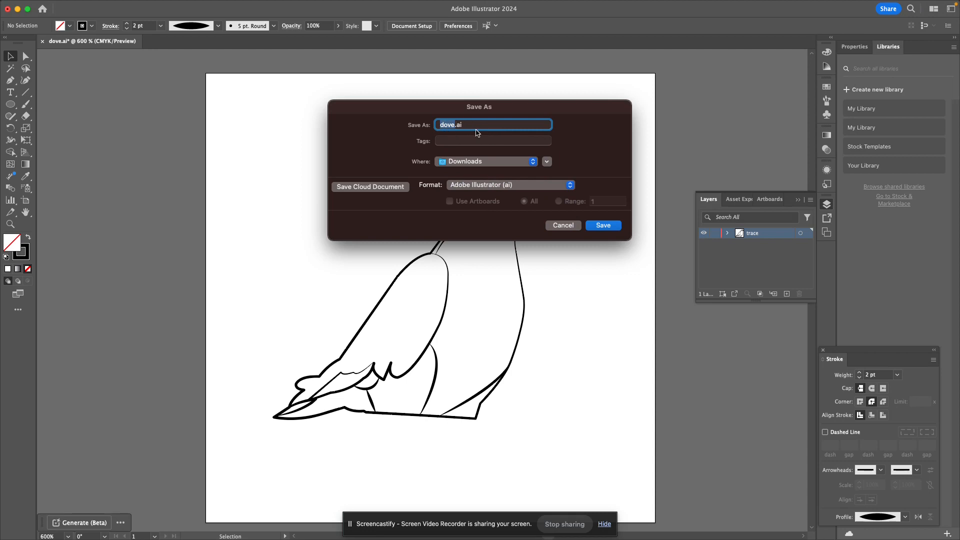
pyautogui.click(602, 225)
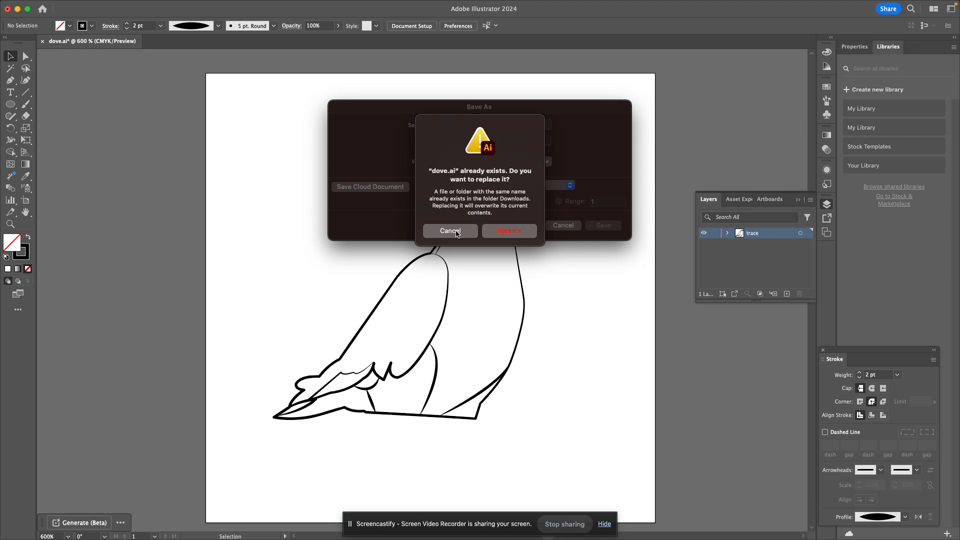
pyautogui.click(449, 231)
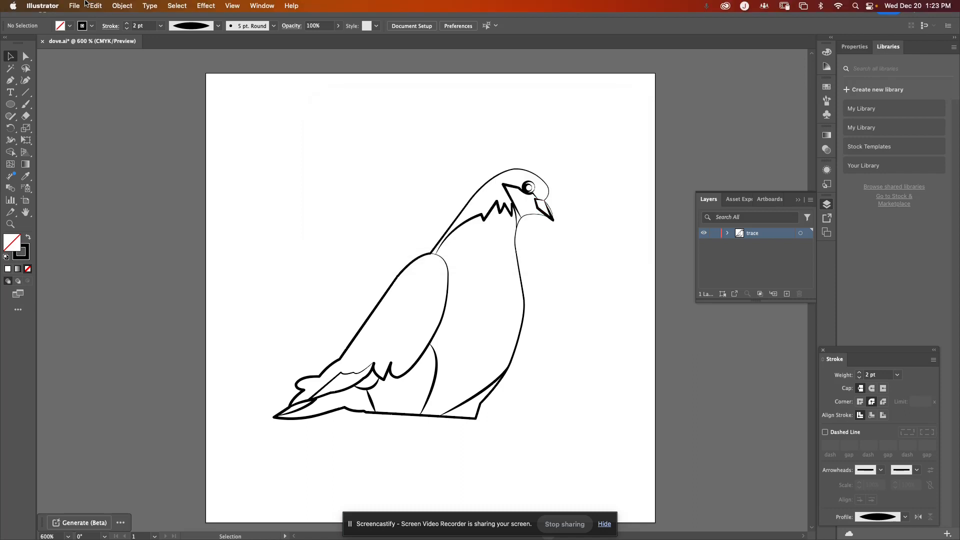
# Quit Illustrator, saving dove.ai on the way out.
pyautogui.click(42, 6)
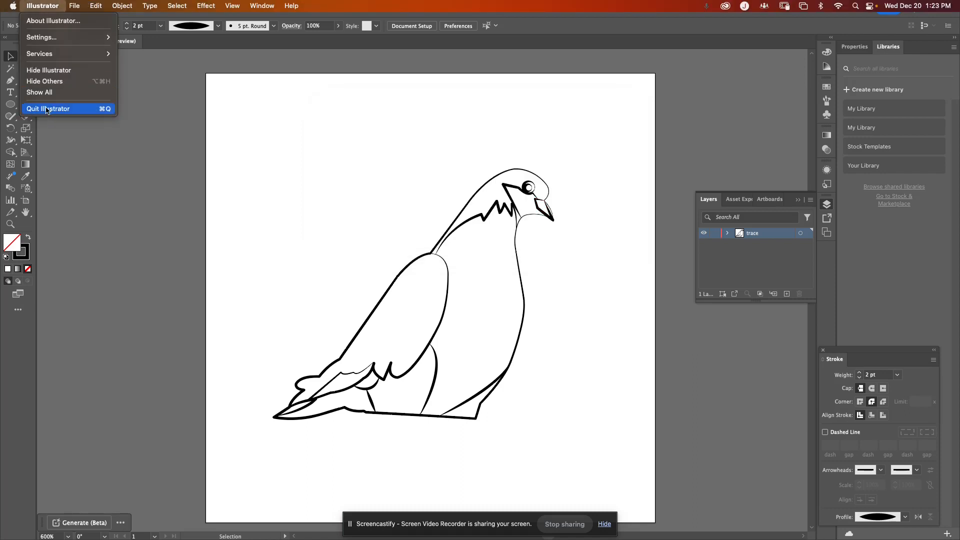
pyautogui.click(48, 108)
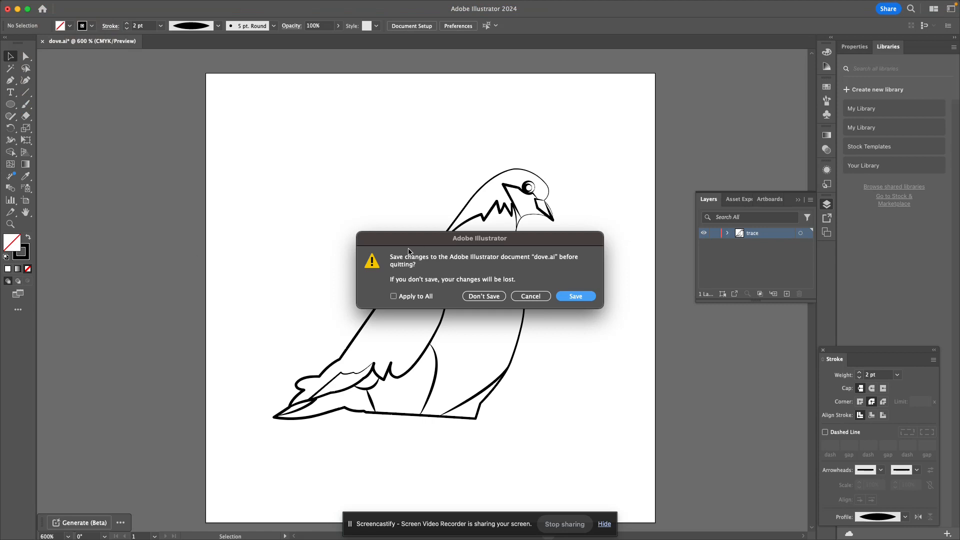
pyautogui.click(483, 296)
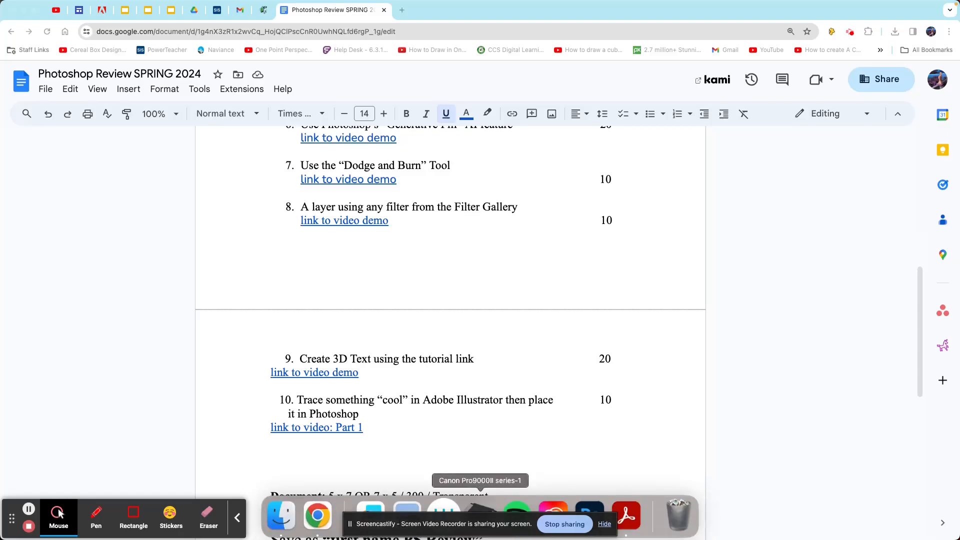
# In Photoshop, start Place Embedded on the red-coat photo to choose an external file.
pyautogui.click(590, 514)
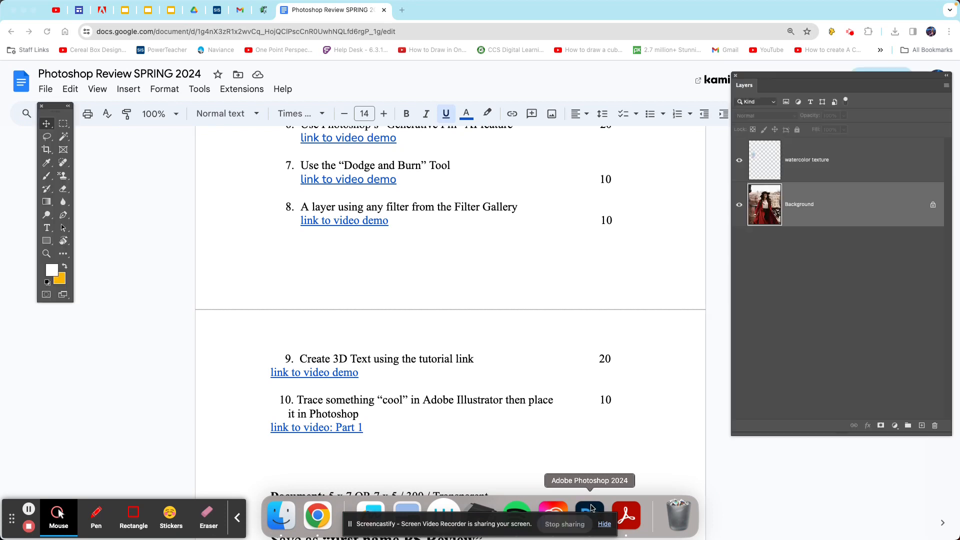
pyautogui.click(588, 508)
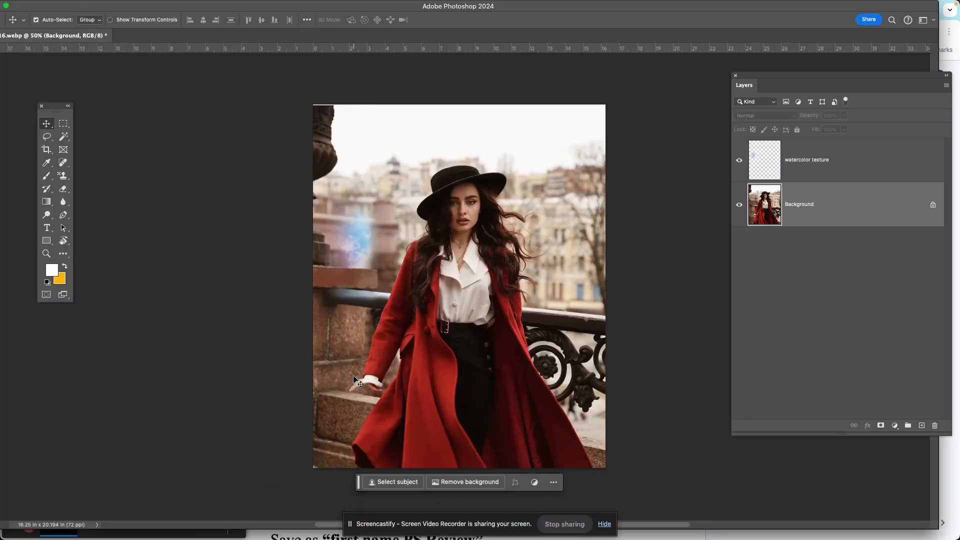
pyautogui.moveTo(264, 353)
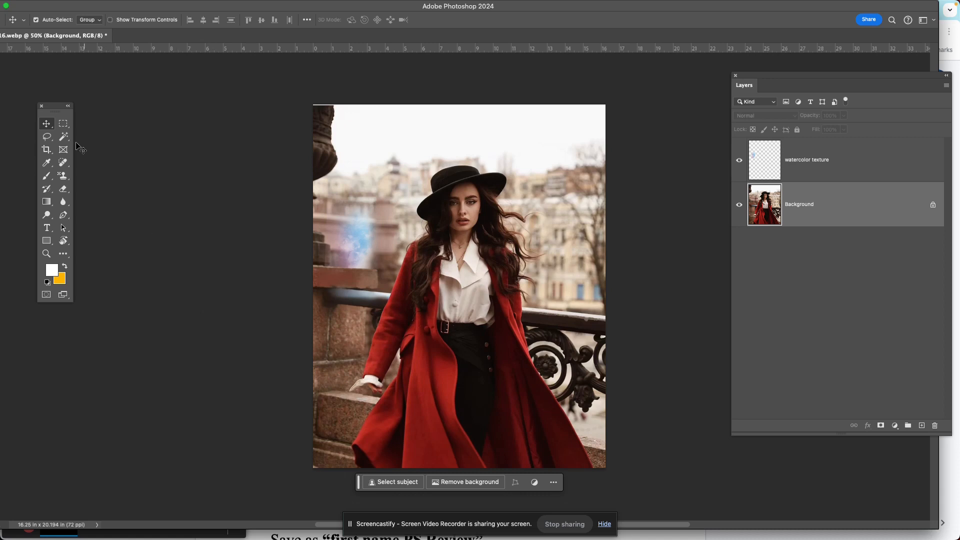
pyautogui.click(96, 6)
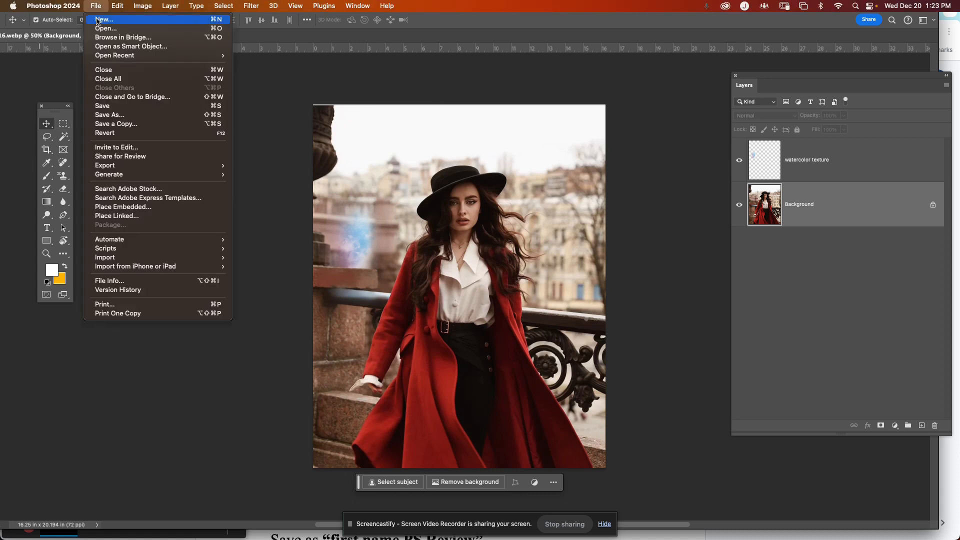
pyautogui.moveTo(109, 174)
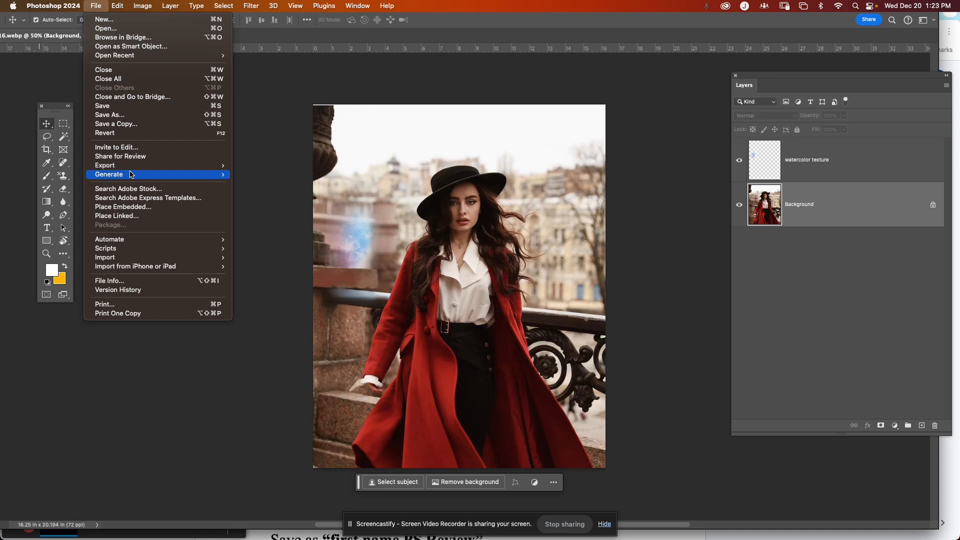
pyautogui.moveTo(142, 207)
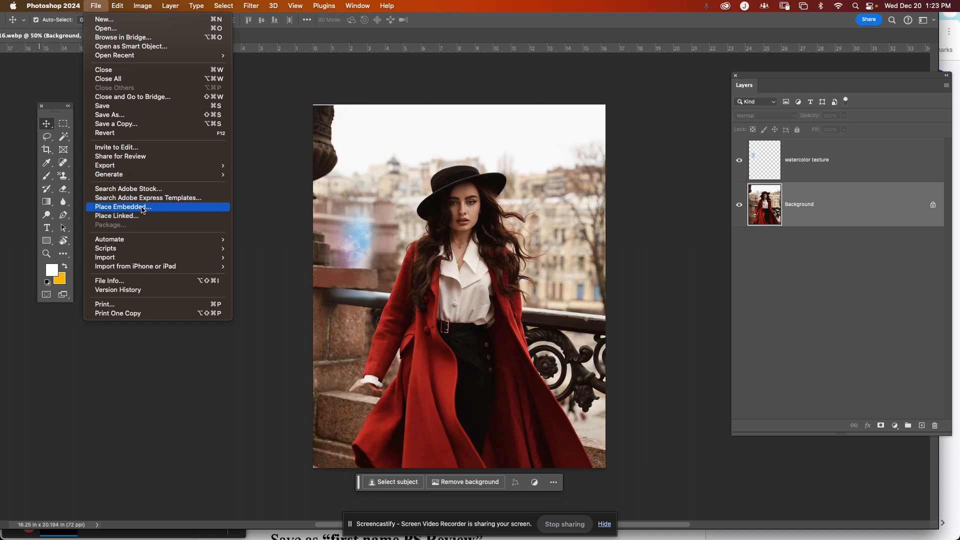
pyautogui.moveTo(144, 216)
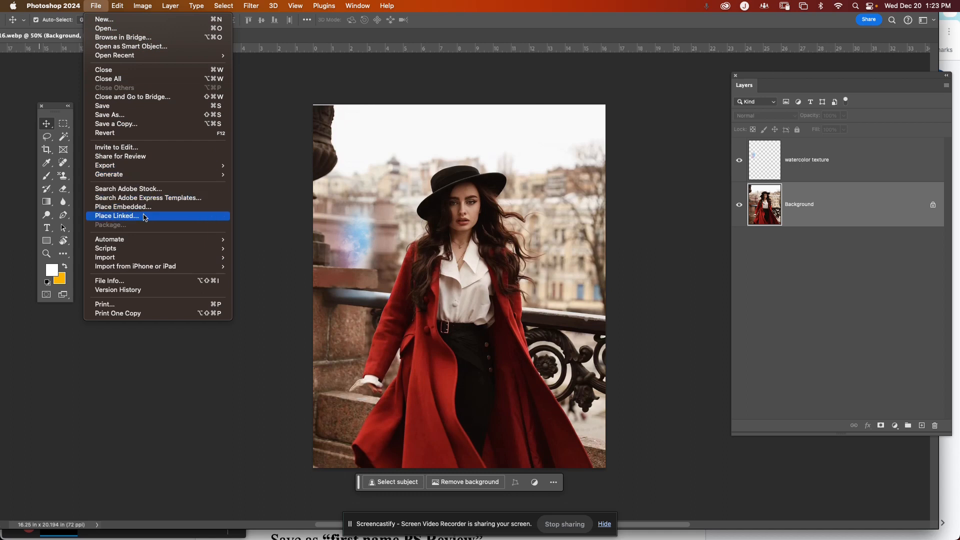
pyautogui.moveTo(122, 207)
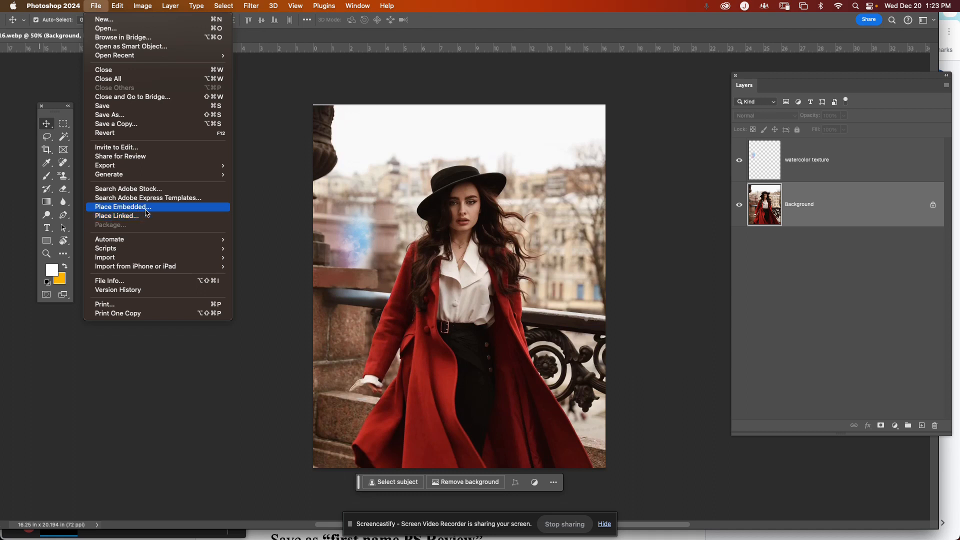
pyautogui.click(121, 206)
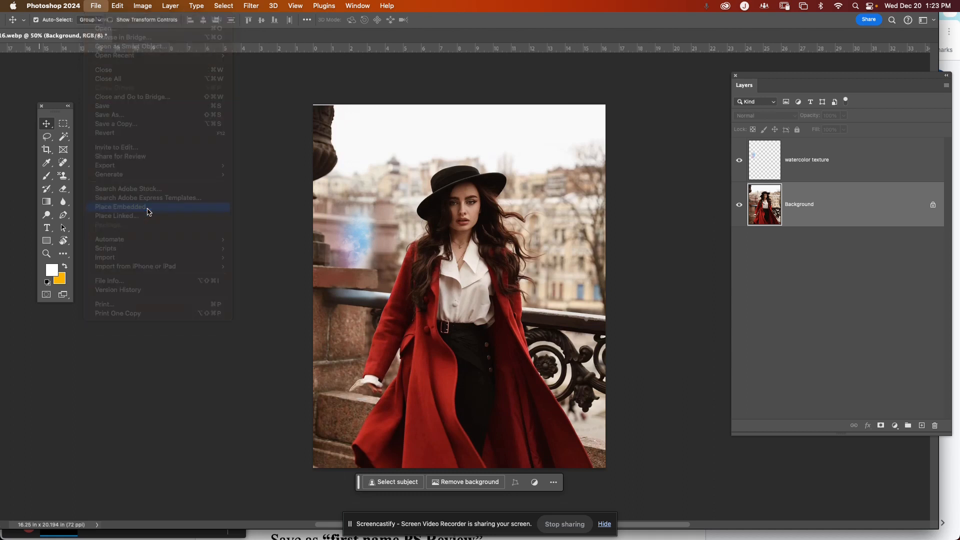
# Select dove.ai from Downloads as the file to place as a smart object.
pyautogui.click(121, 207)
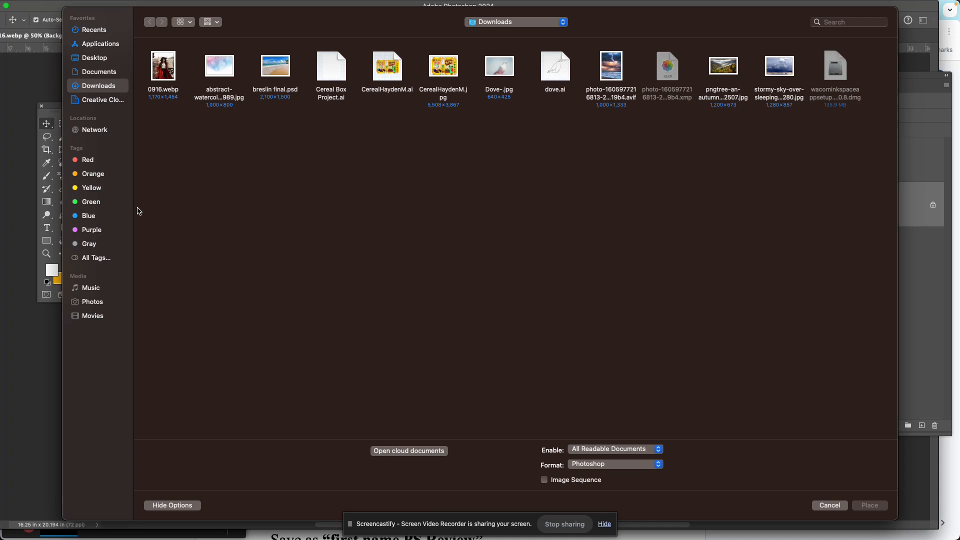
pyautogui.moveTo(488, 193)
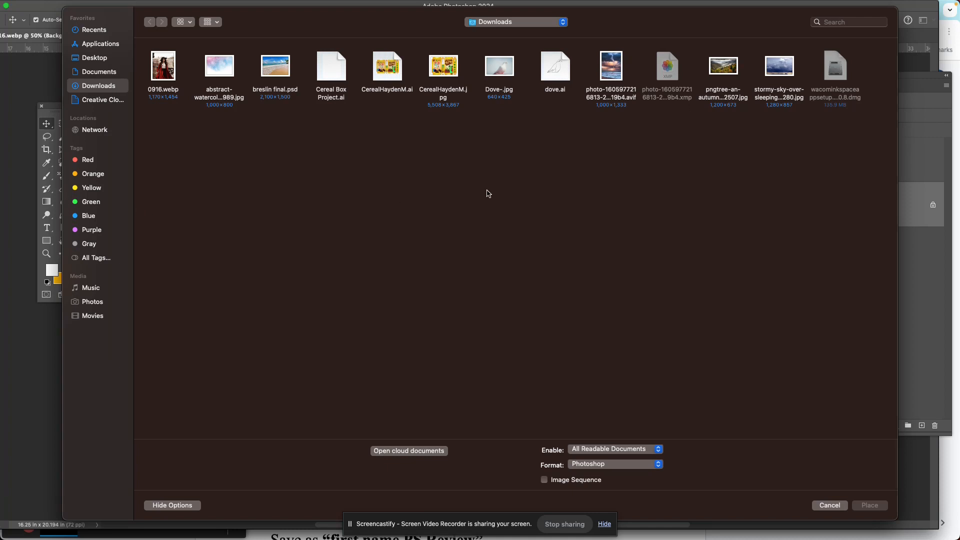
pyautogui.moveTo(553, 71)
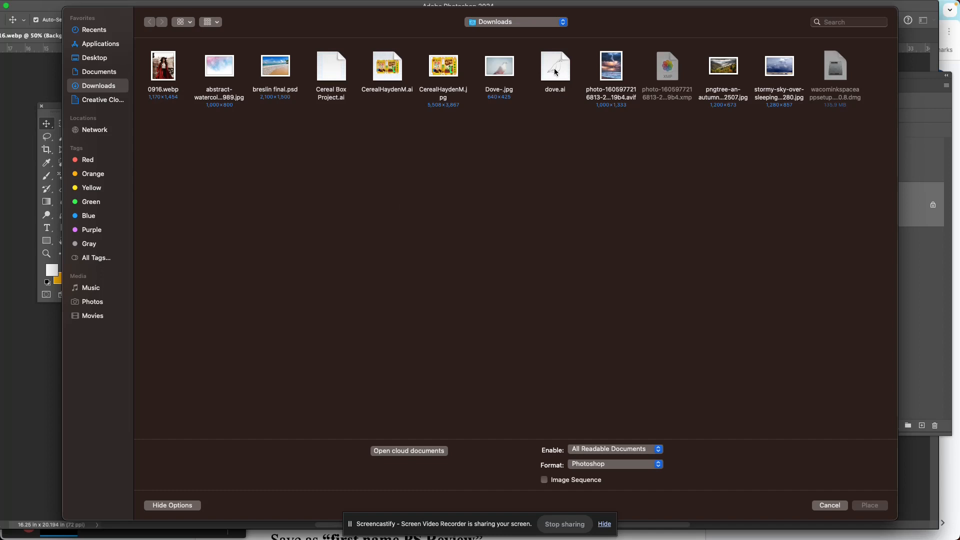
pyautogui.click(869, 505)
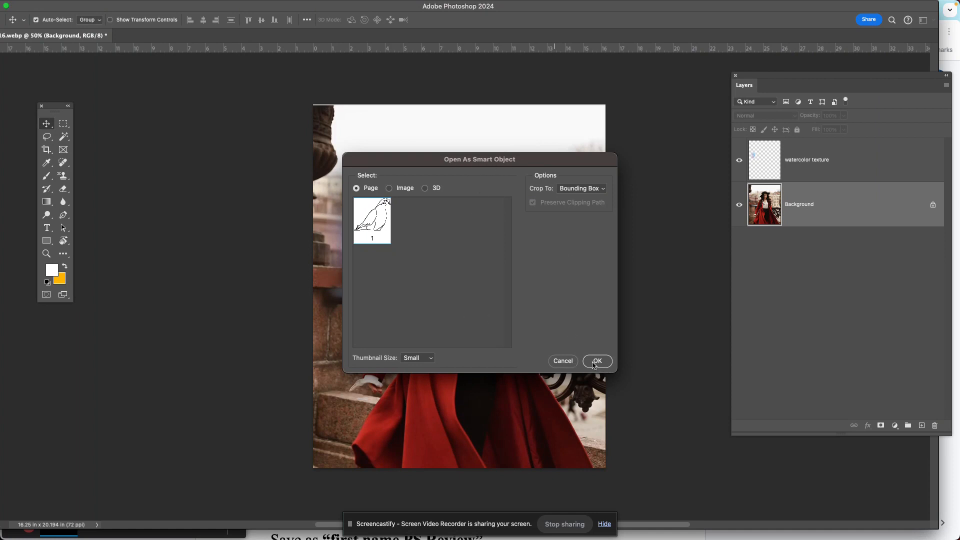
# Import the dove page as a smart object layer and position it over the blue watercolor spot left of the woman.
pyautogui.click(596, 361)
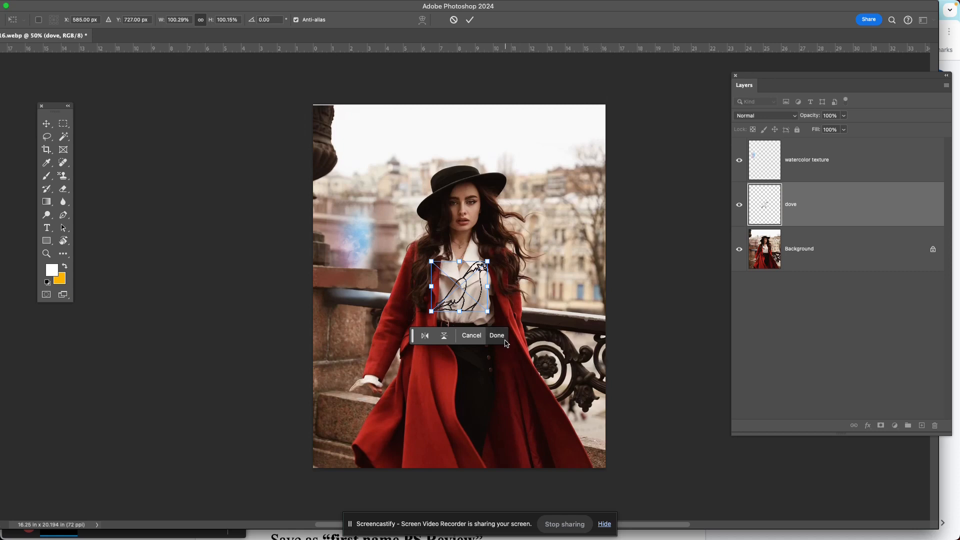
pyautogui.click(497, 336)
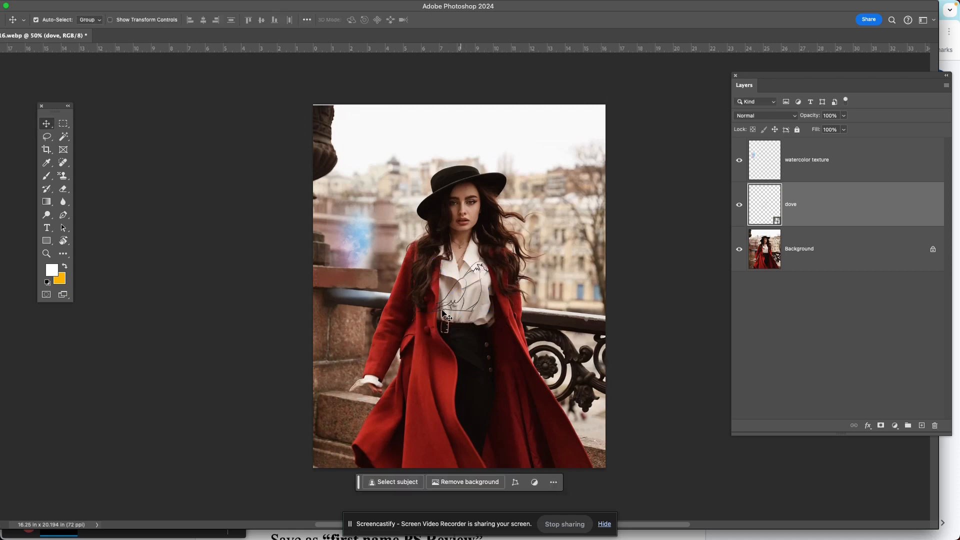
pyautogui.moveTo(481, 331)
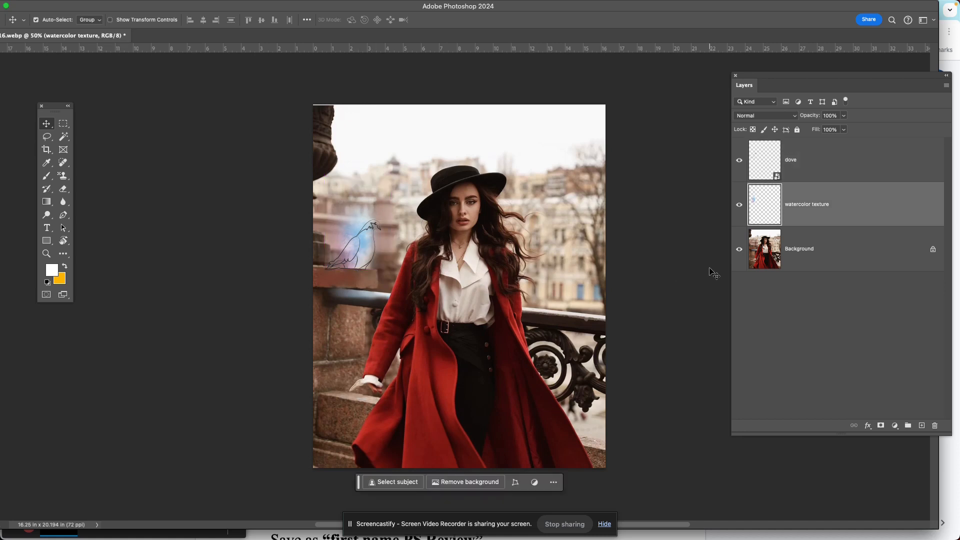
pyautogui.moveTo(826, 270)
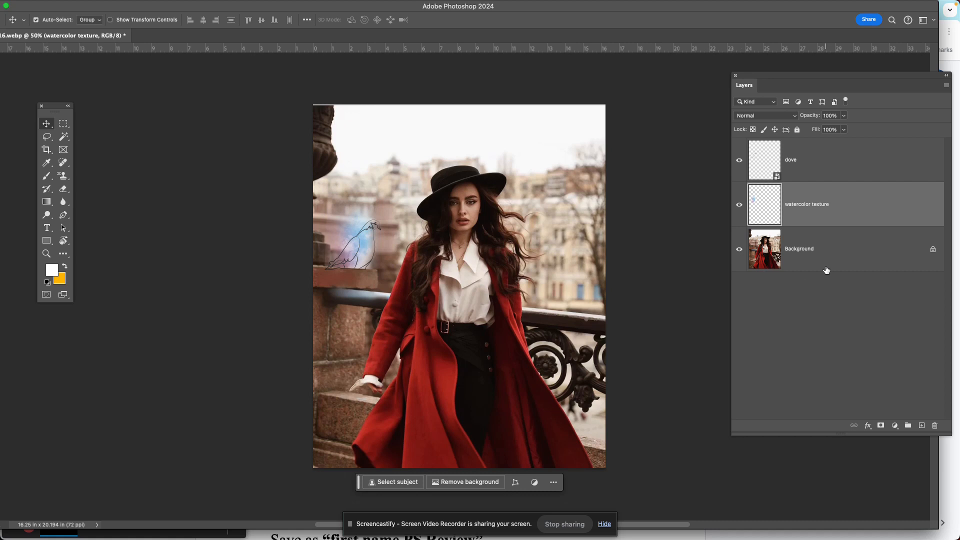
pyautogui.click(827, 160)
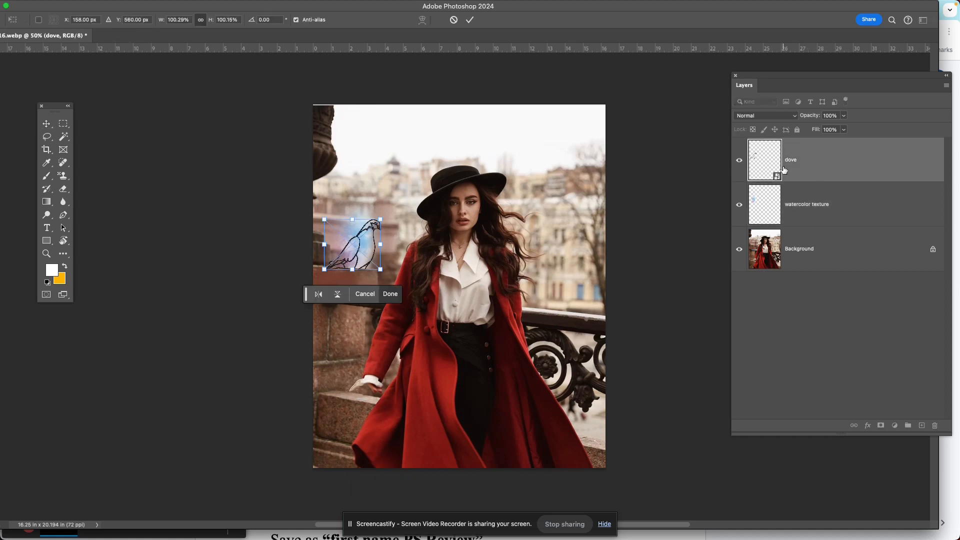
pyautogui.click(390, 294)
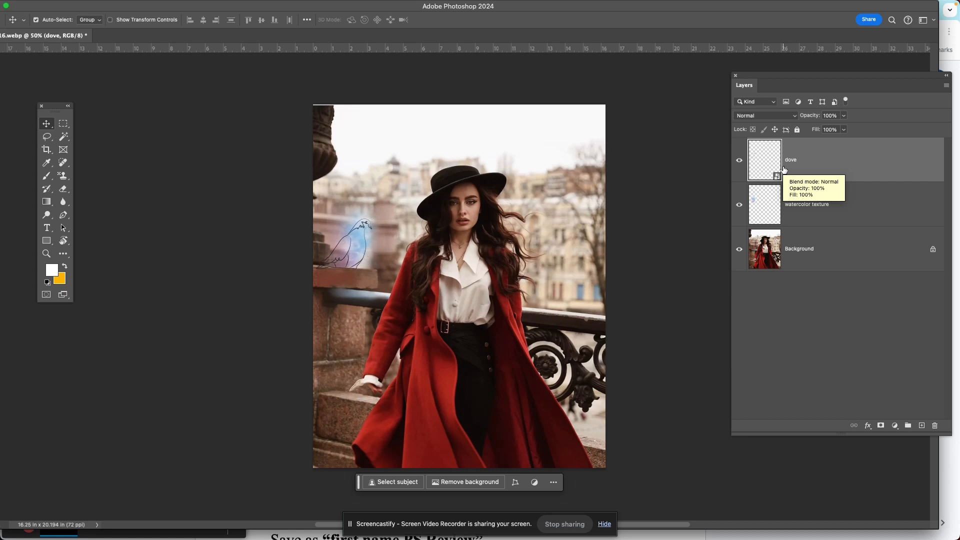
pyautogui.moveTo(561, 187)
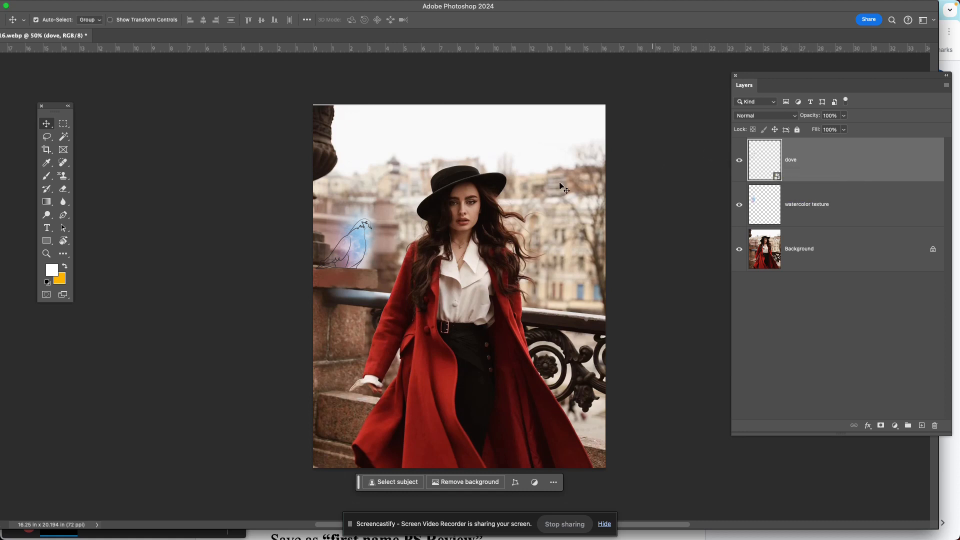
pyautogui.moveTo(354, 282)
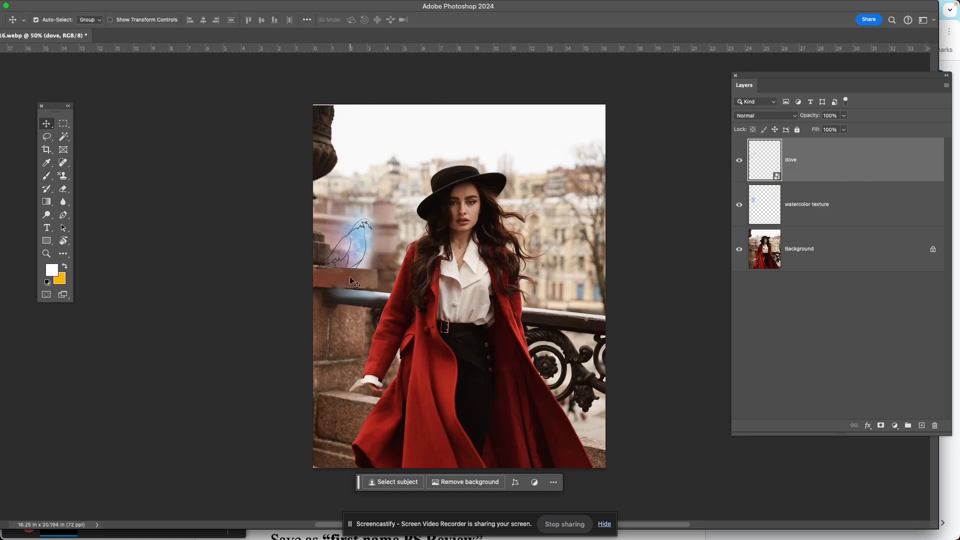
pyautogui.moveTo(360, 271)
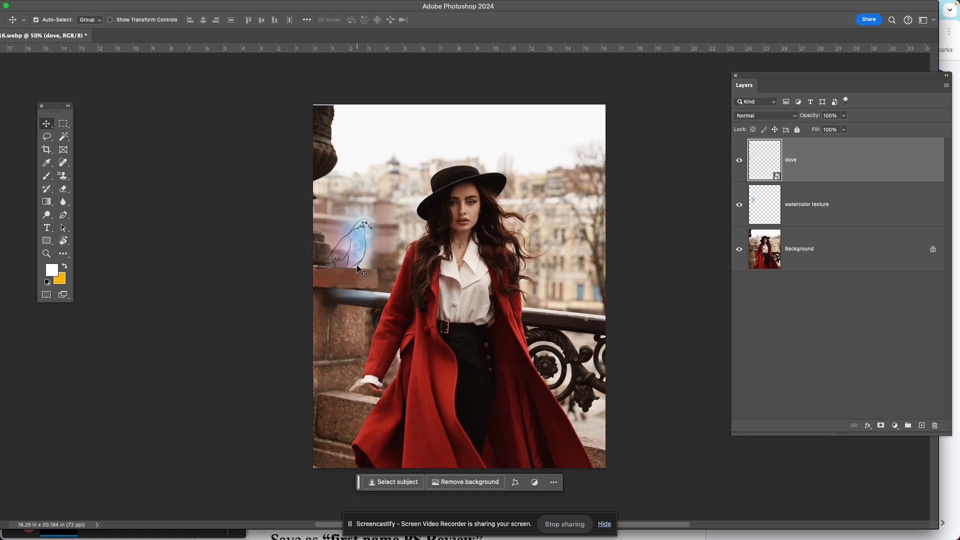
pyautogui.moveTo(380, 257)
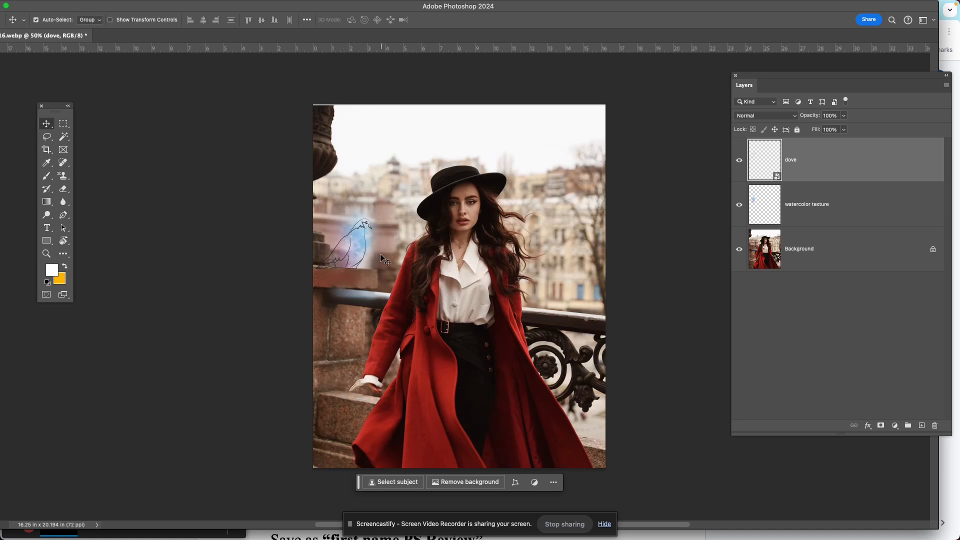
pyautogui.moveTo(358, 262)
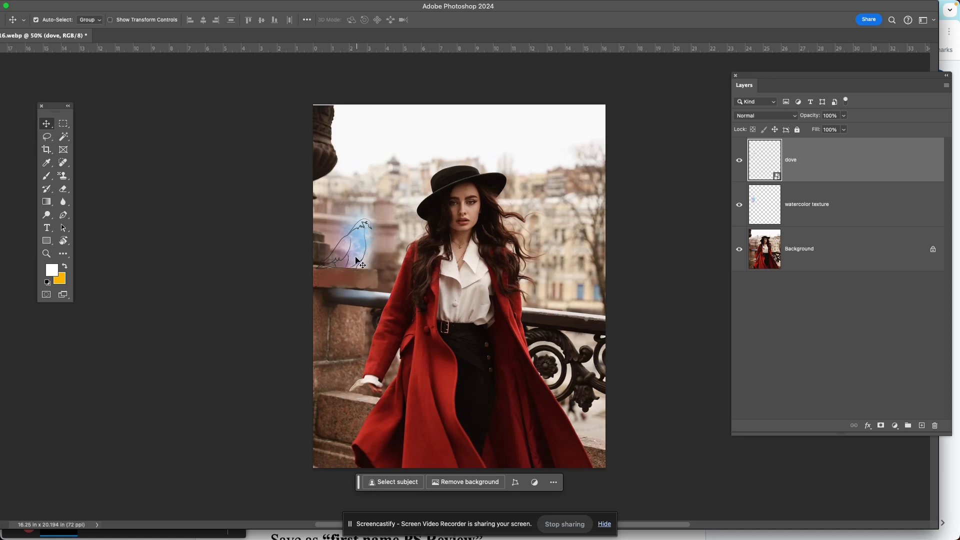
pyautogui.moveTo(435, 231)
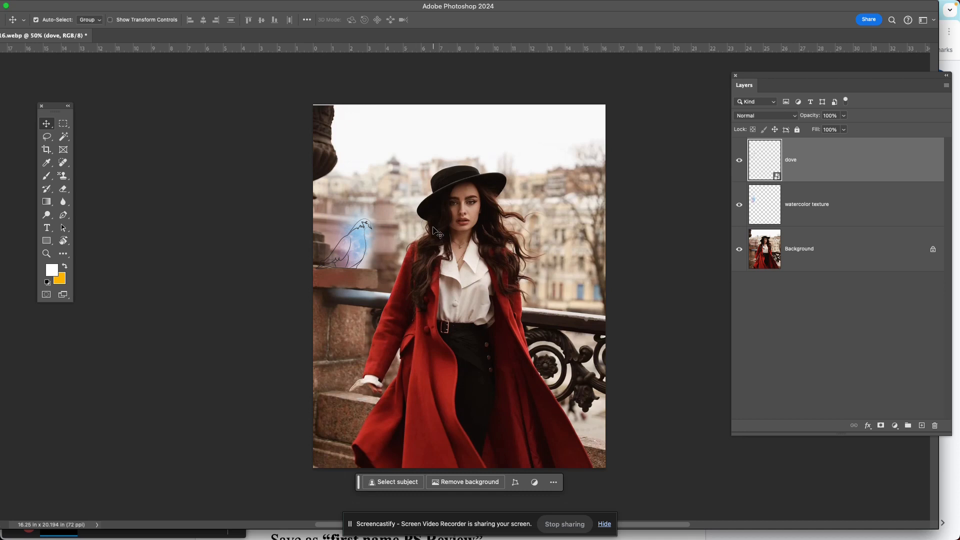
pyautogui.moveTo(640, 258)
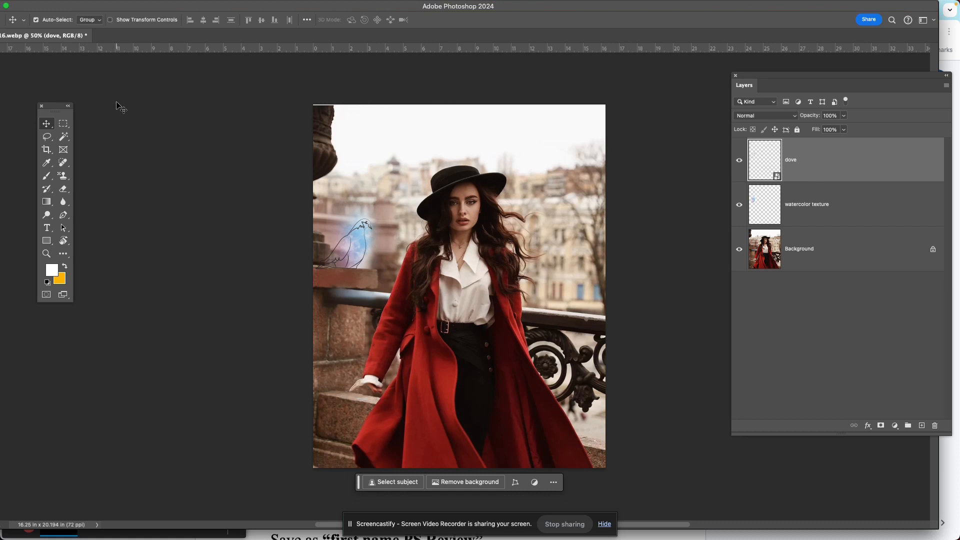
pyautogui.moveTo(844, 168)
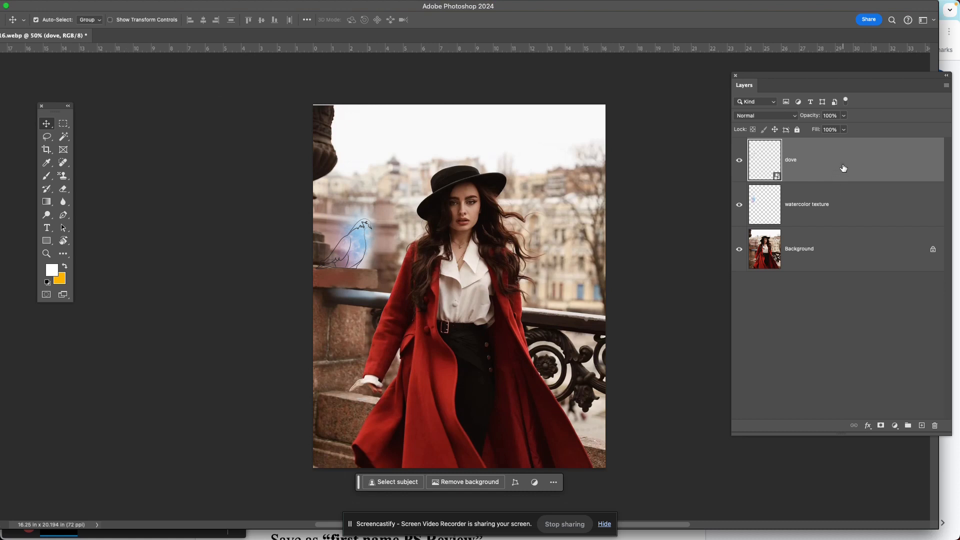
pyautogui.moveTo(733, 520)
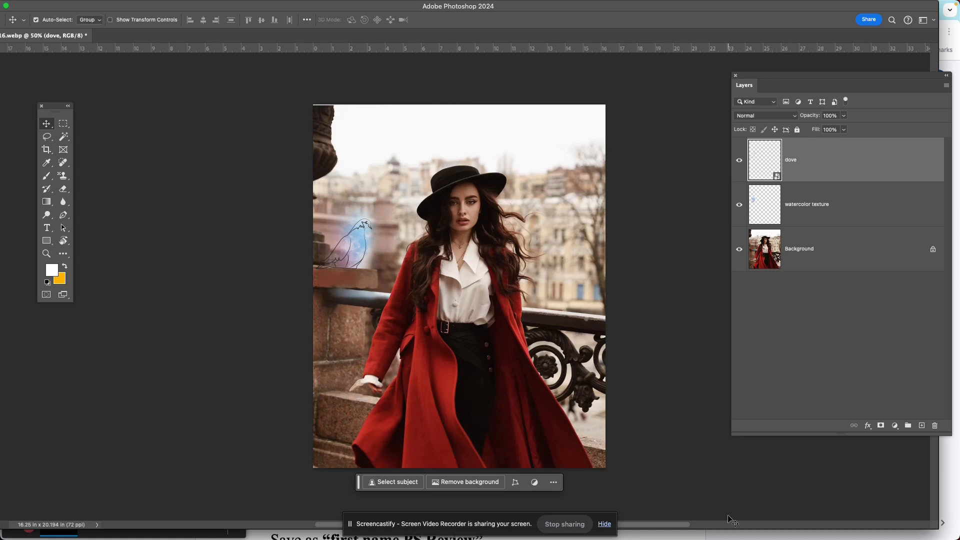
pyautogui.moveTo(797, 525)
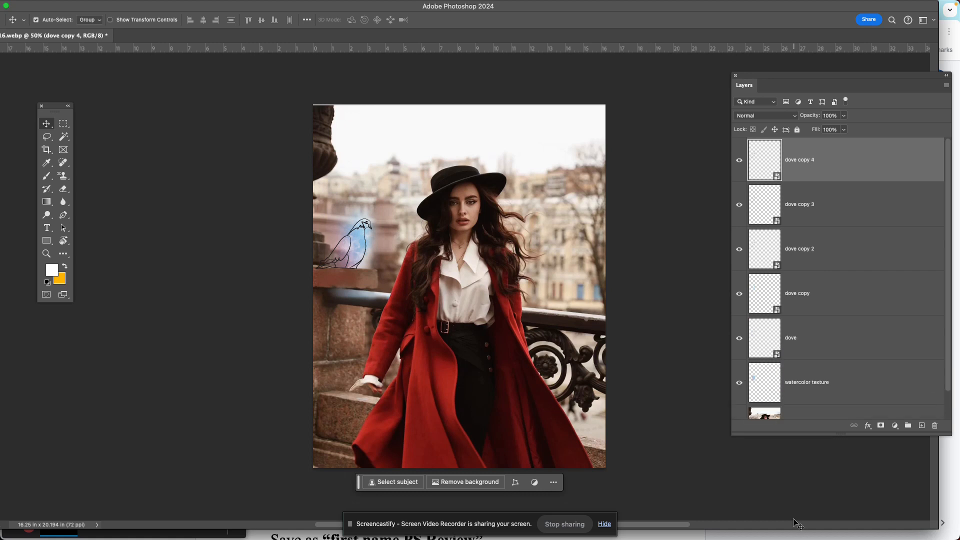
pyautogui.moveTo(819, 276)
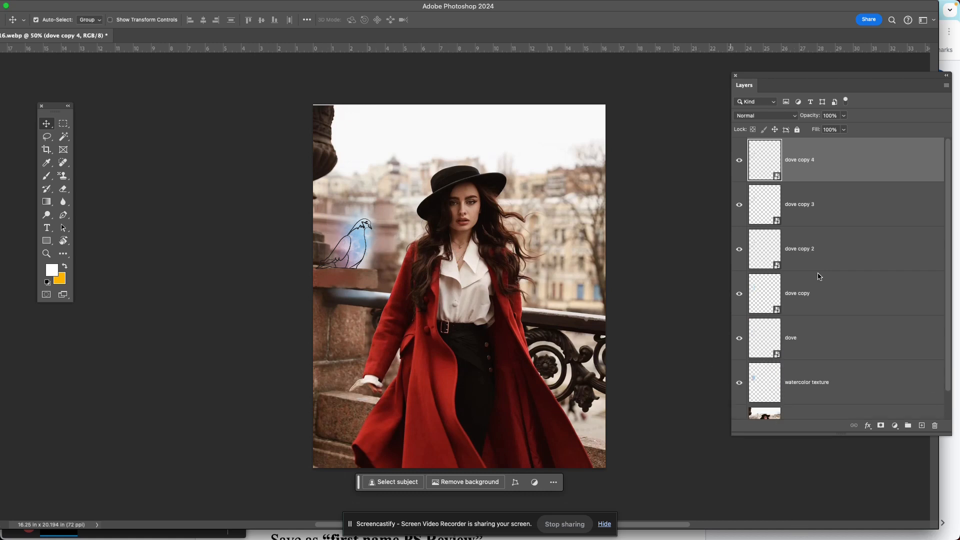
pyautogui.moveTo(872, 348)
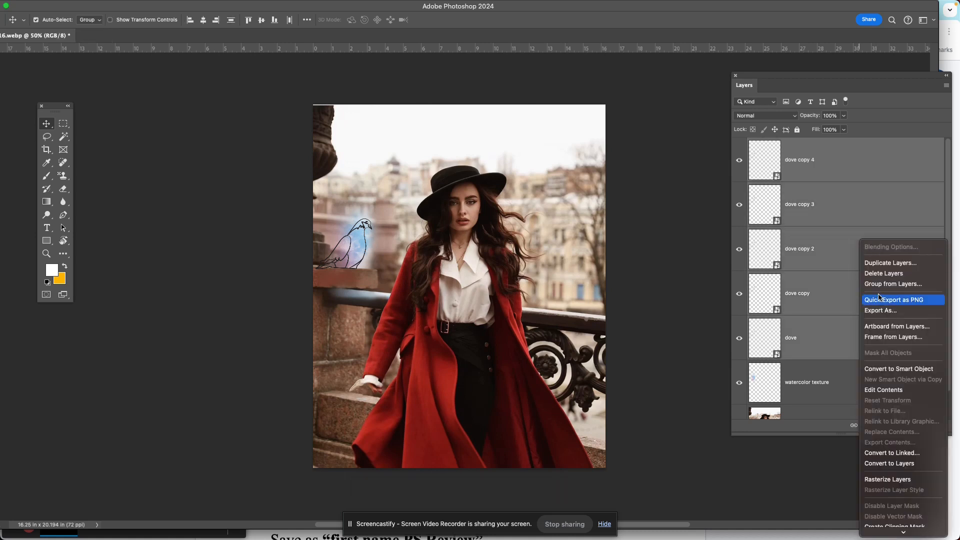
pyautogui.moveTo(883, 390)
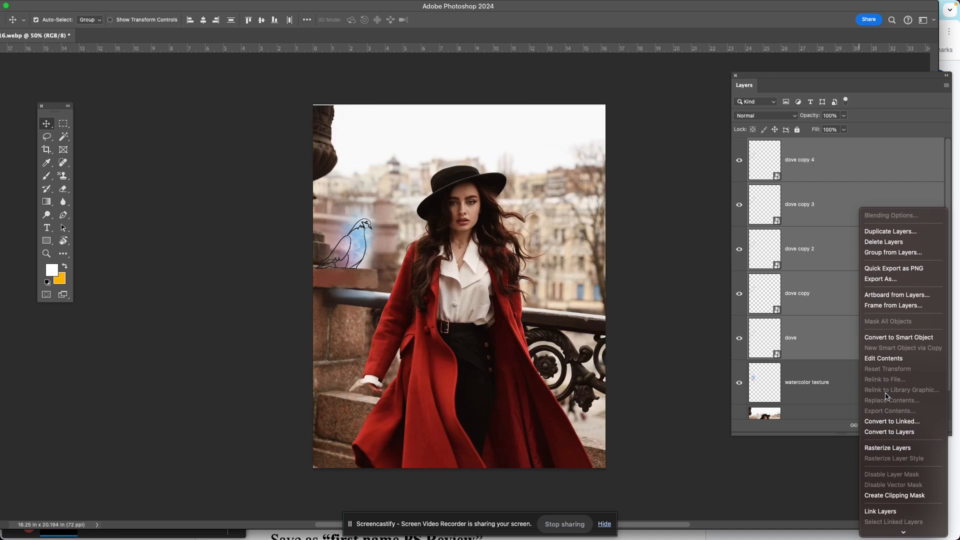
# Group the five duplicated dove layers into one layer group.
pyautogui.click(893, 252)
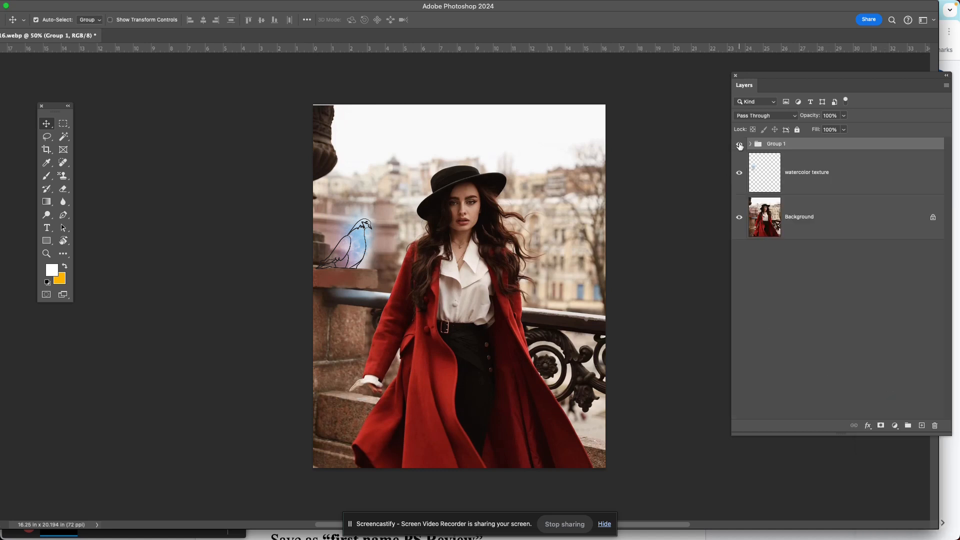
pyautogui.click(739, 143)
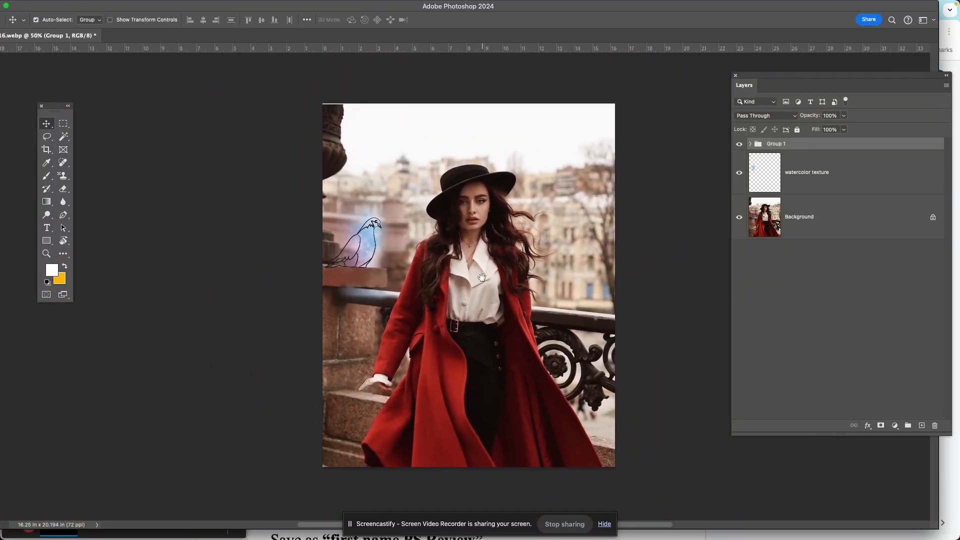
pyautogui.moveTo(465, 351)
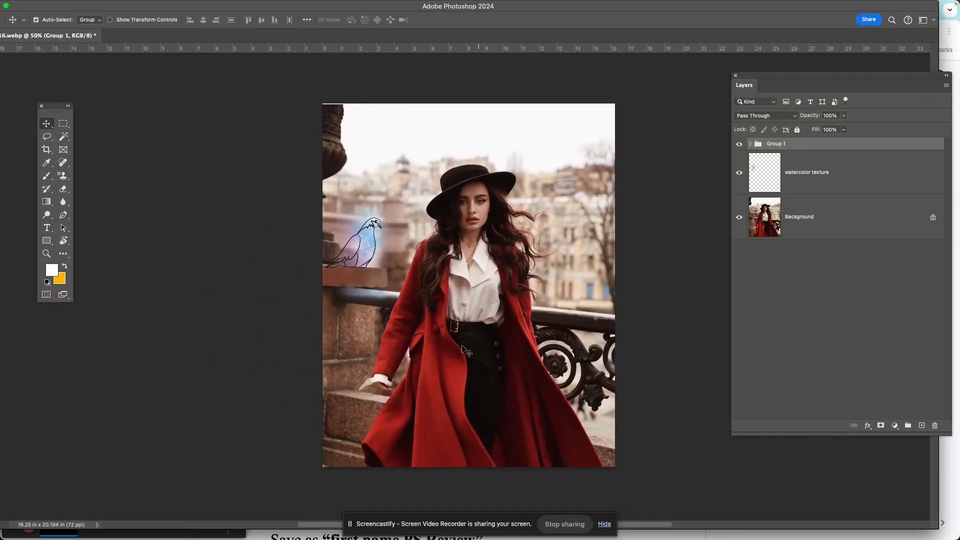